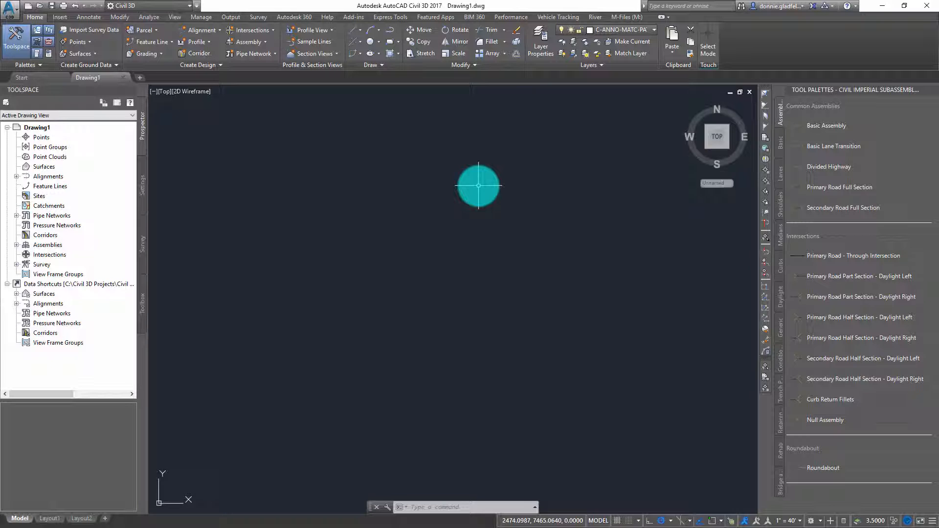
mouse_move(554, 183)
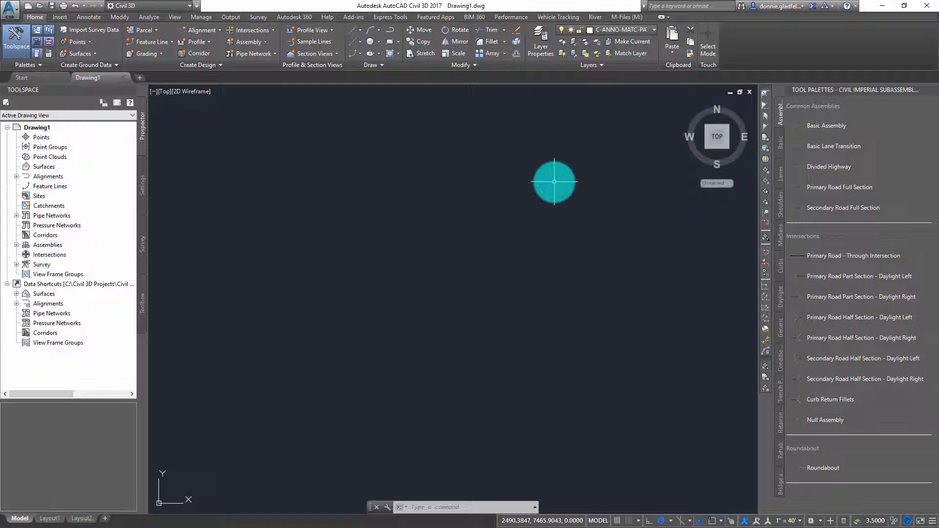
mouse_move(553, 185)
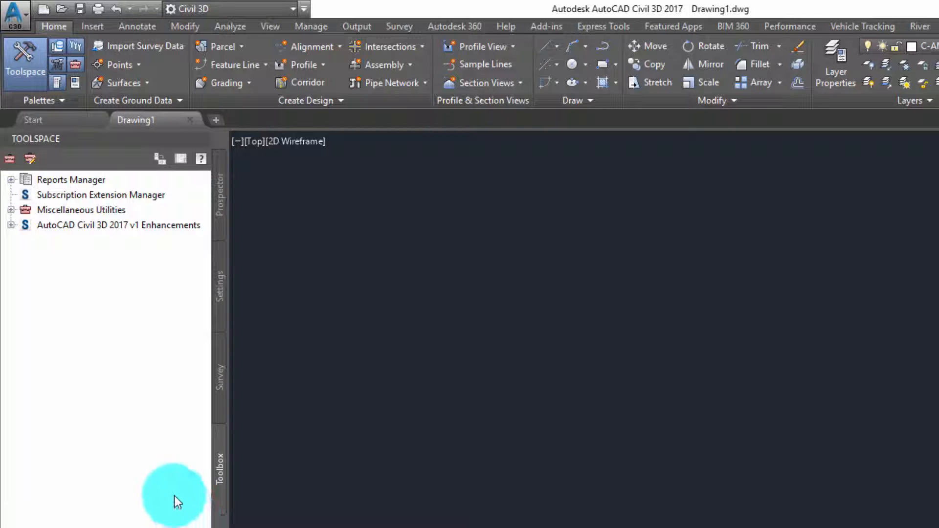
mouse_move(49, 228)
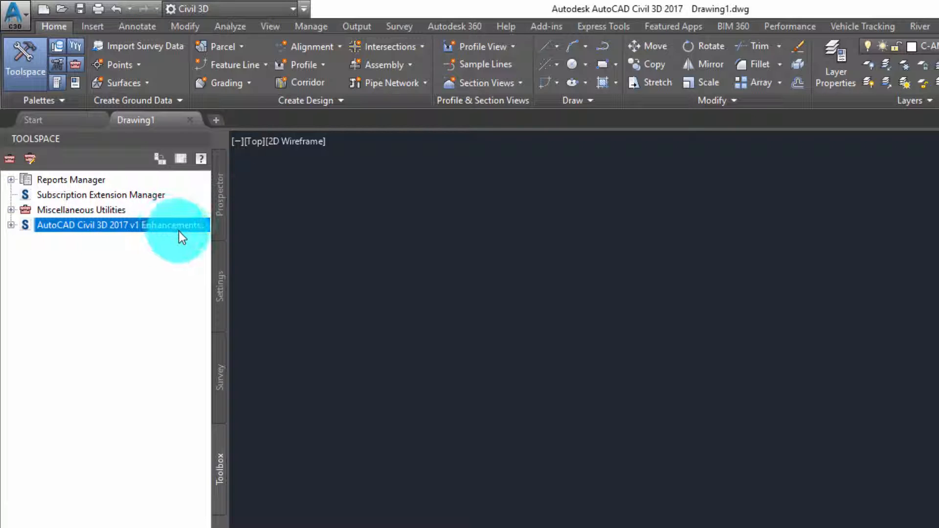
Expand v1 Enhancements > AutoCAD Civil 3D Subassemblies and launch Import Civil 3D Subassemblies
left_click(11, 225)
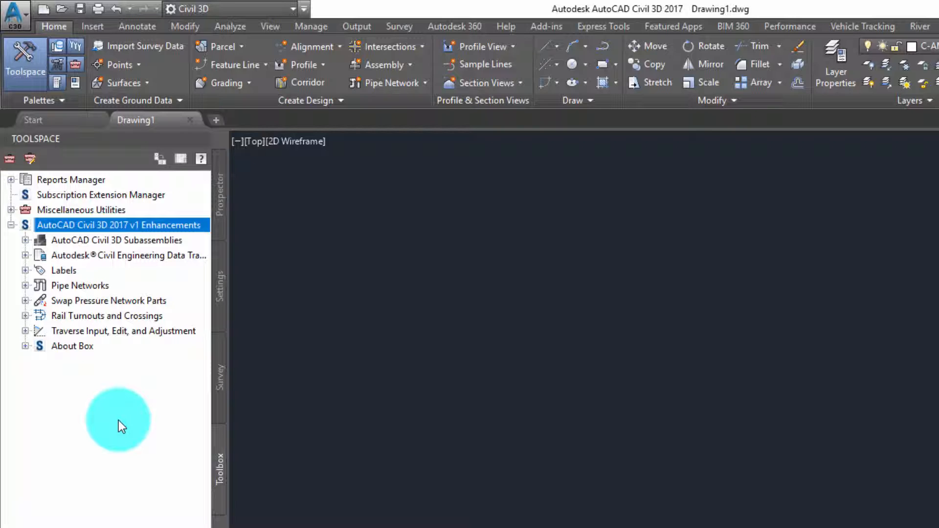
mouse_move(81, 268)
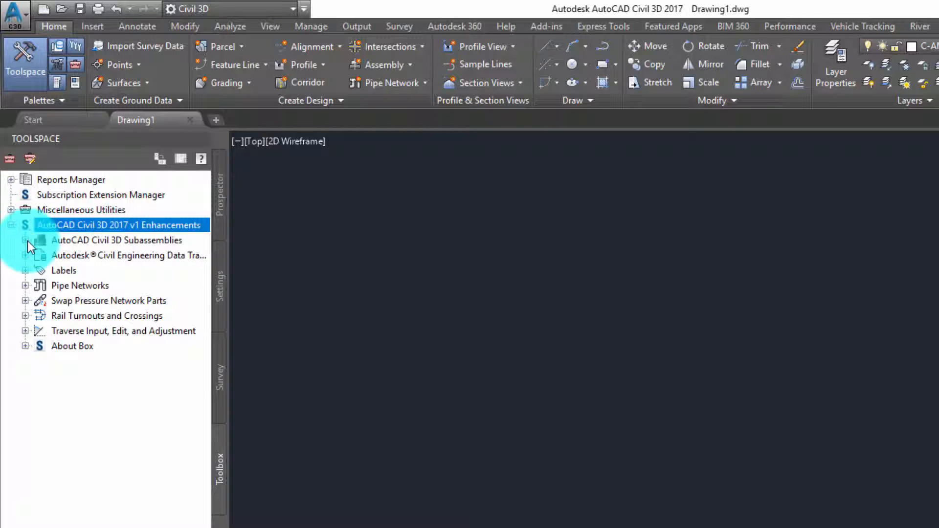
left_click(25, 241)
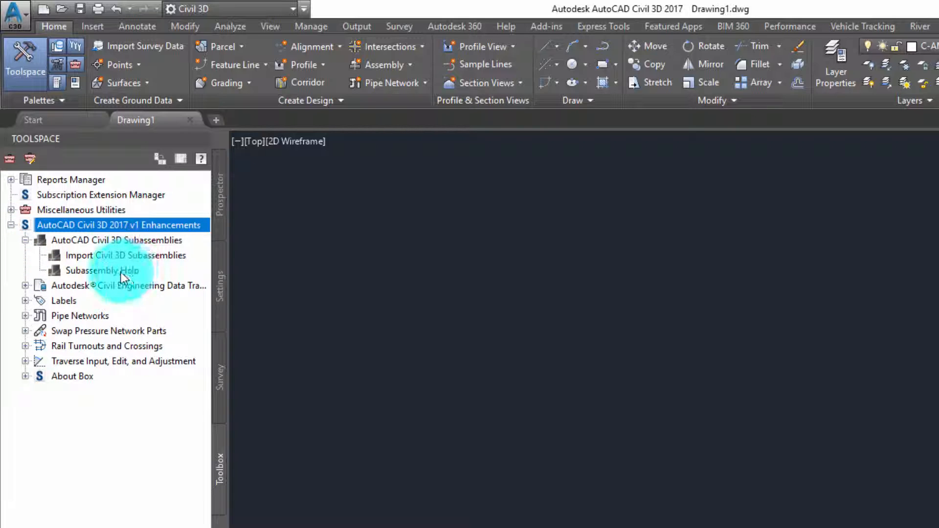
left_click(125, 255)
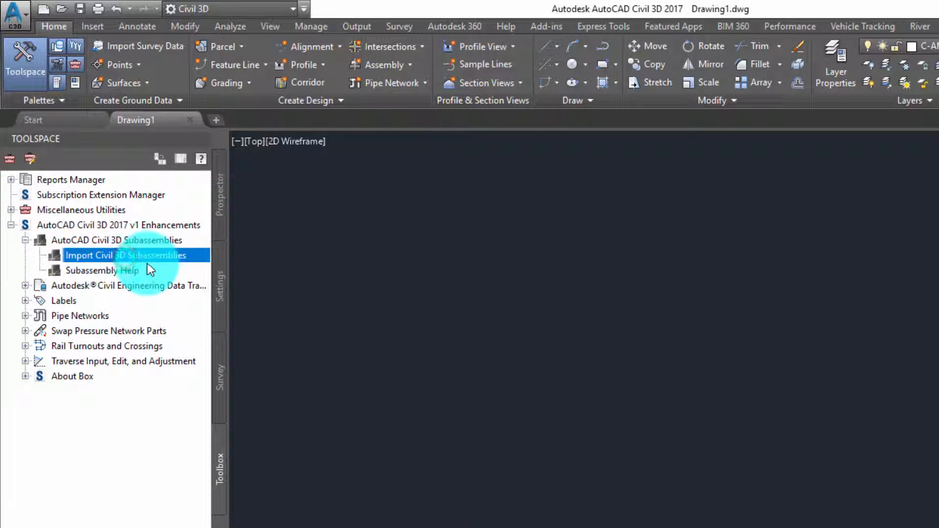
mouse_move(147, 260)
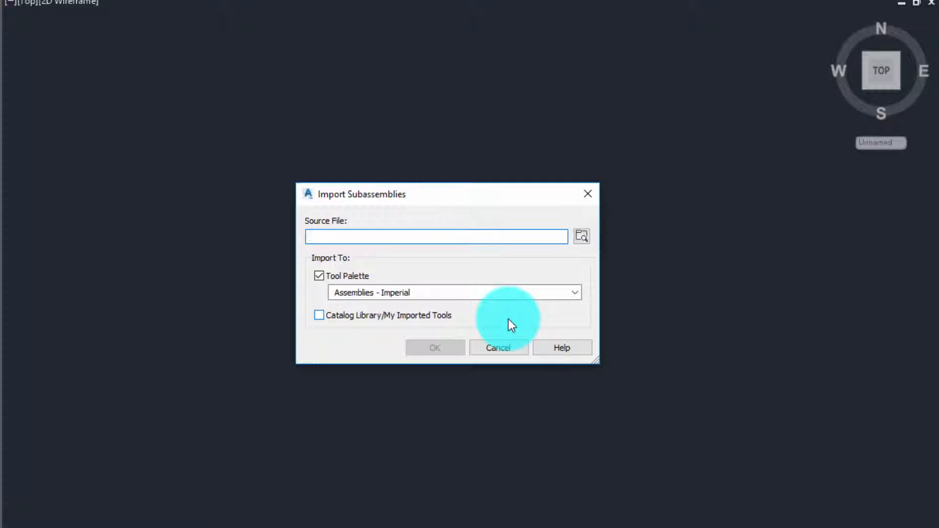
mouse_move(584, 249)
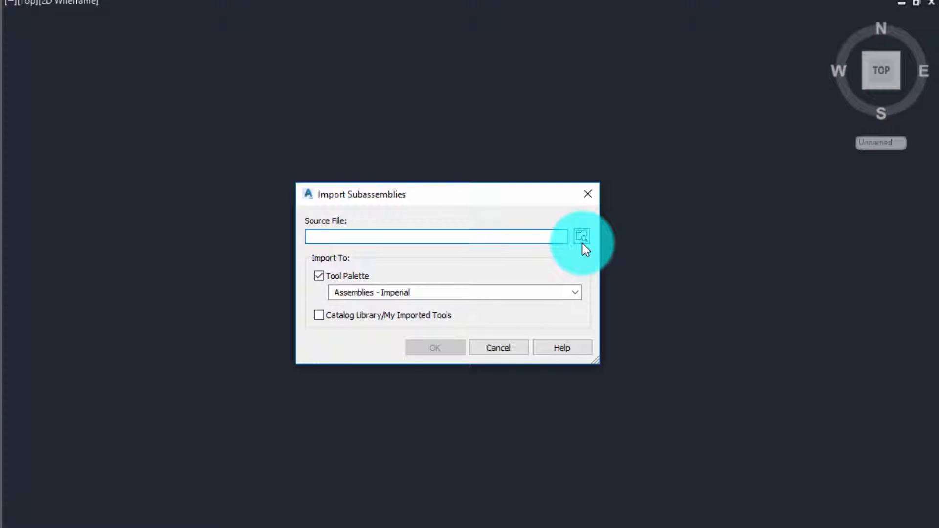
Browse for the subassembly source file from the Import Subassemblies dialog
left_click(580, 236)
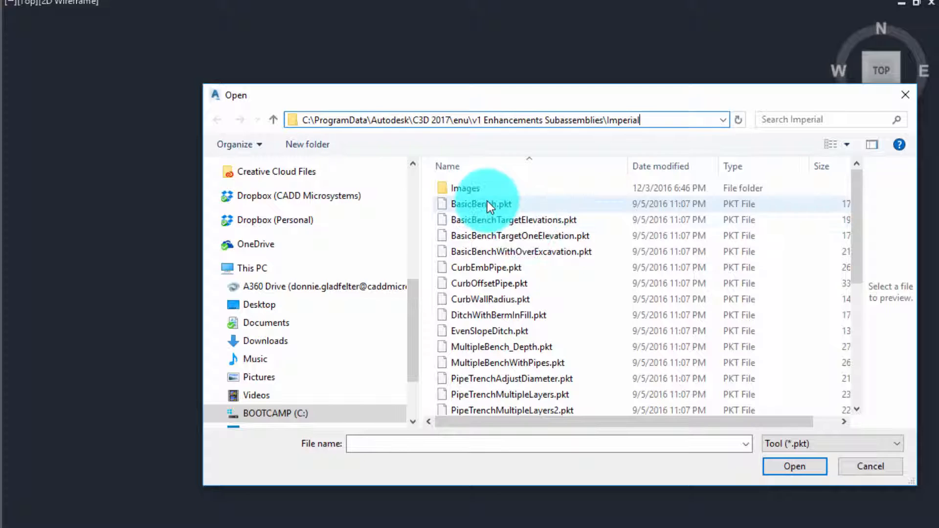
Select all Imperial v1 Enhancements .pkt files as the import source
scroll("down", 3)
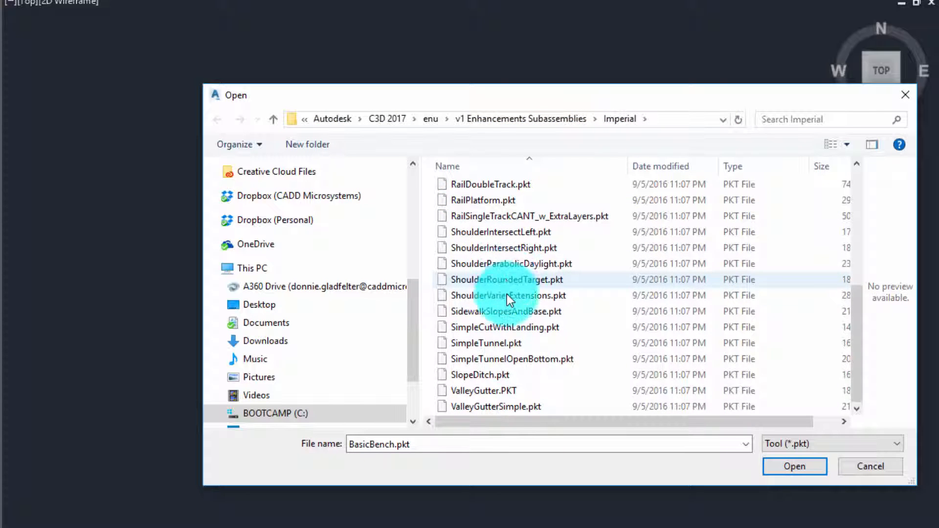
mouse_move(505, 408)
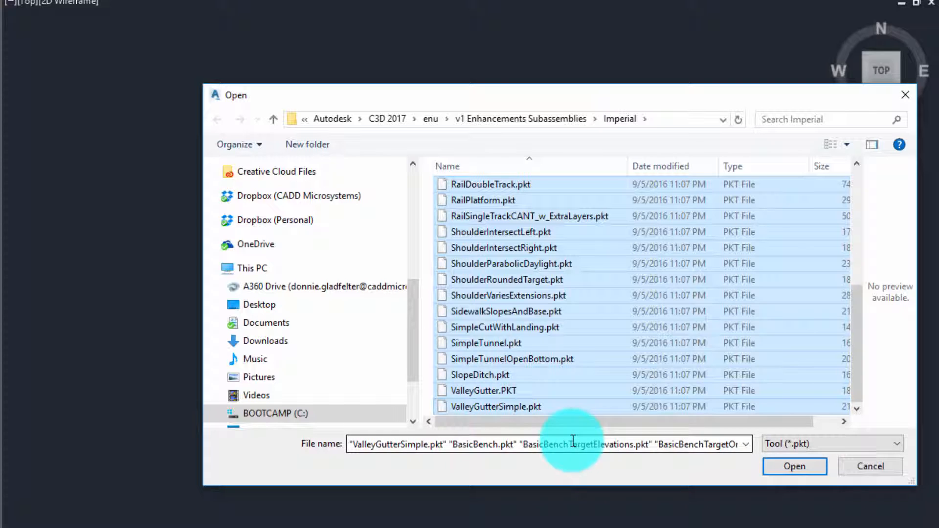
left_click(794, 467)
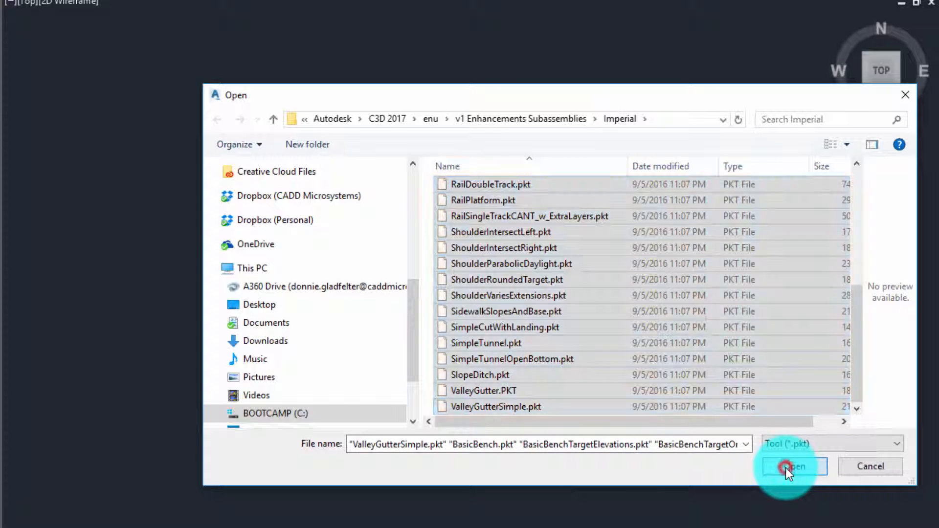
left_click(793, 466)
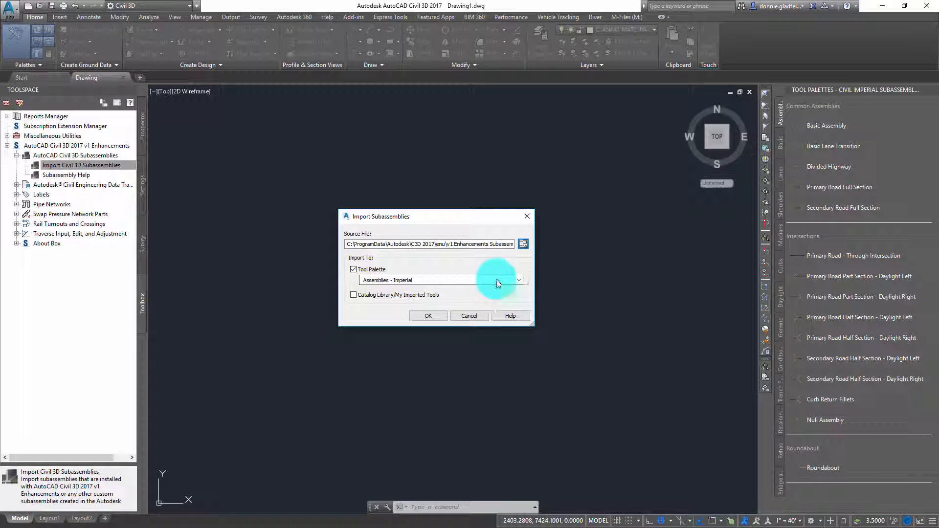
mouse_move(844, 217)
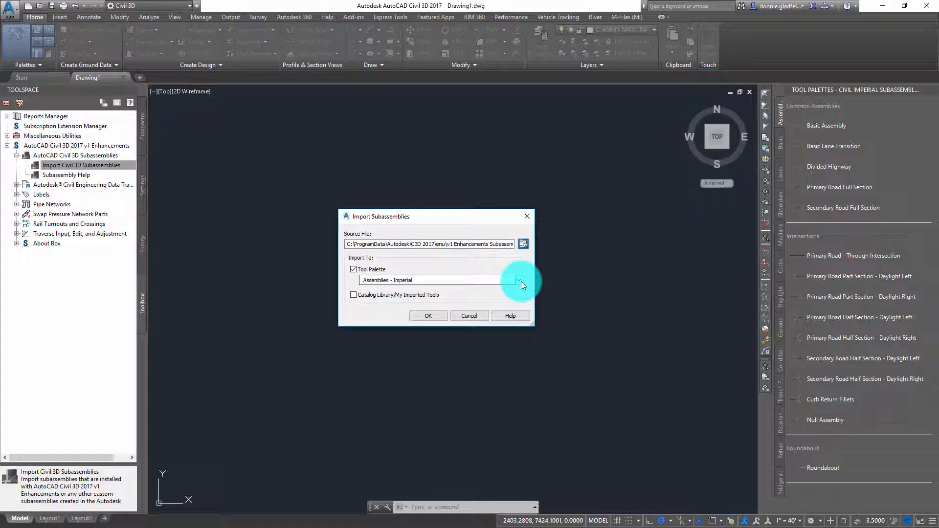
Create a new destination tool palette named 'Civil 3D V1'
left_click(519, 280)
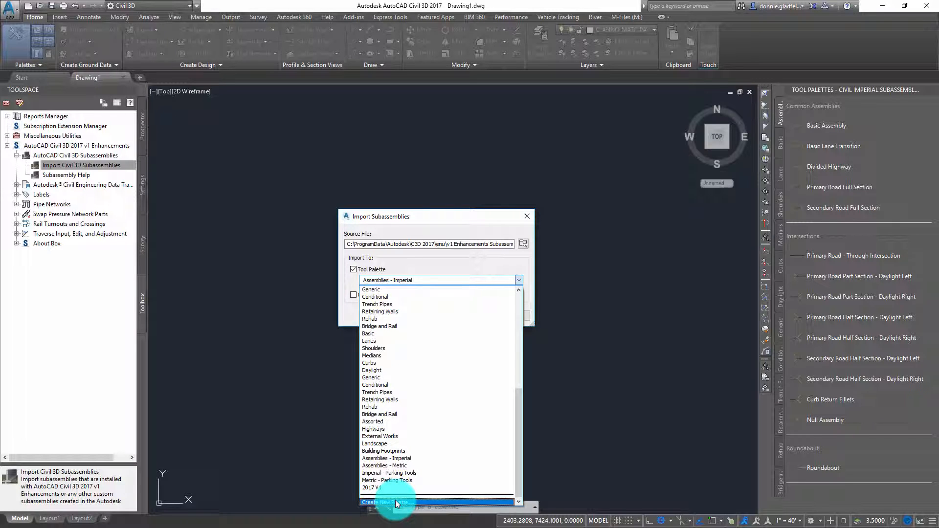
left_click(395, 502)
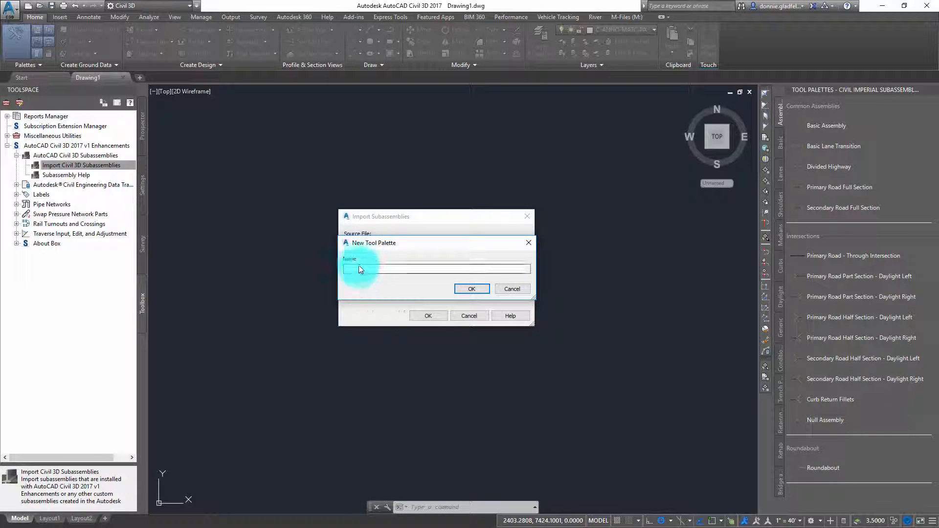
type("ci")
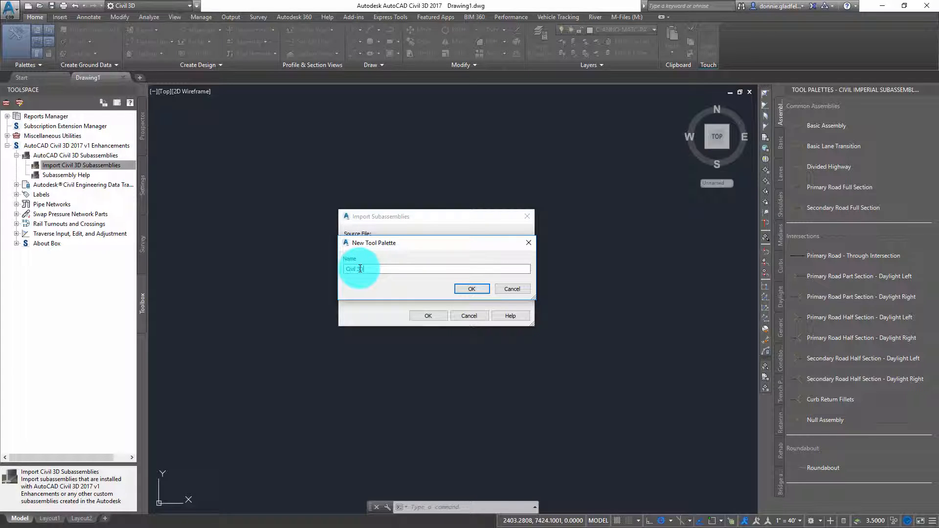
type("v1")
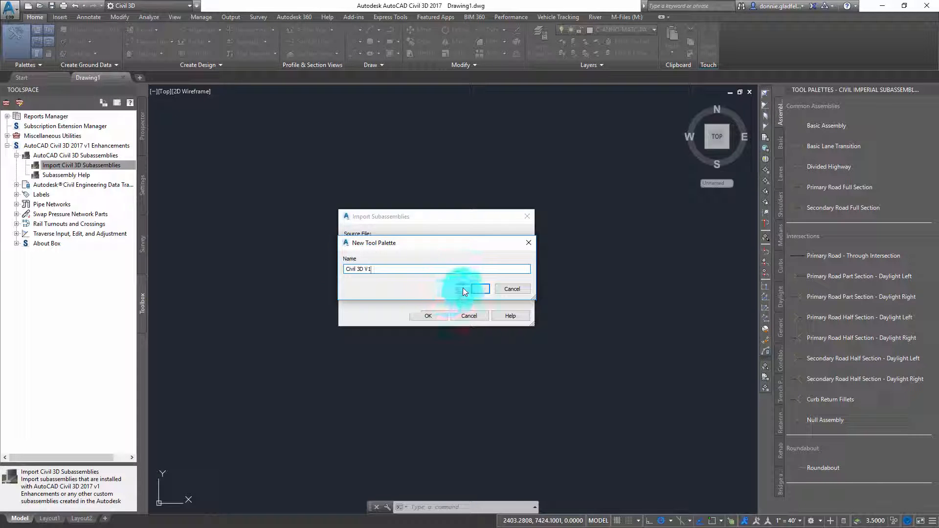
left_click(427, 316)
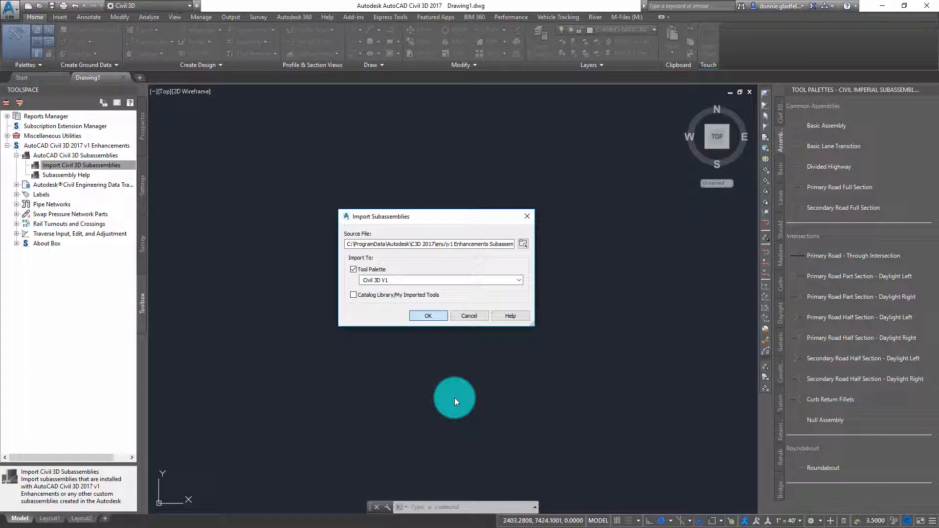
mouse_move(455, 348)
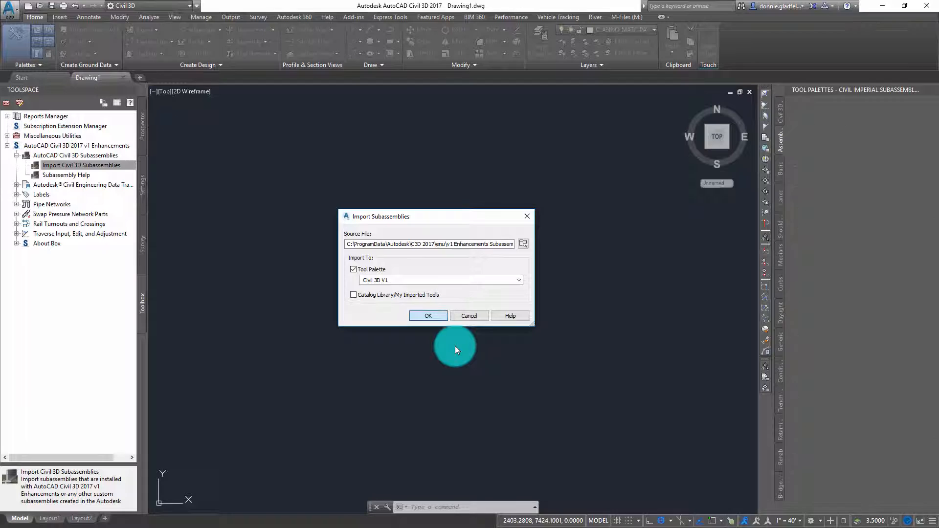
Run the import, find no help for RailDoubleTrack, then launch Subassembly Help from the Toolbox
left_click(427, 316)
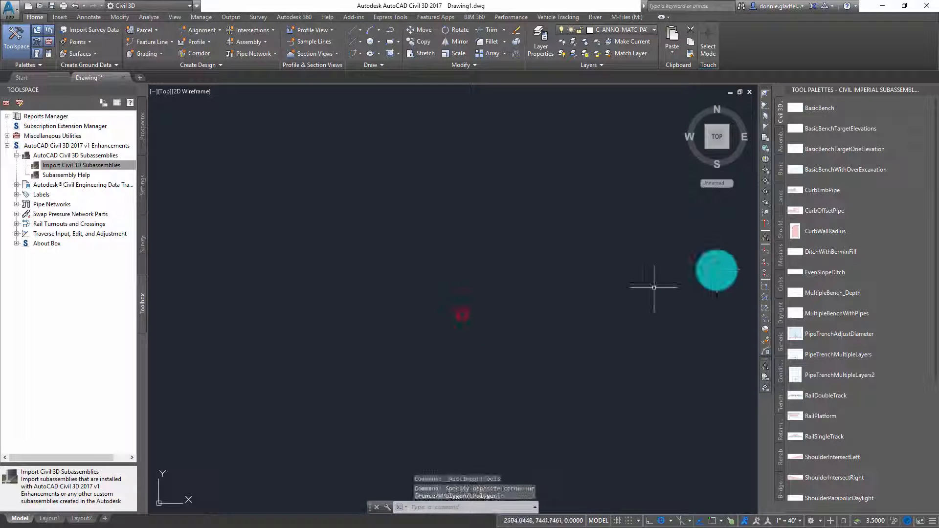
mouse_move(874, 113)
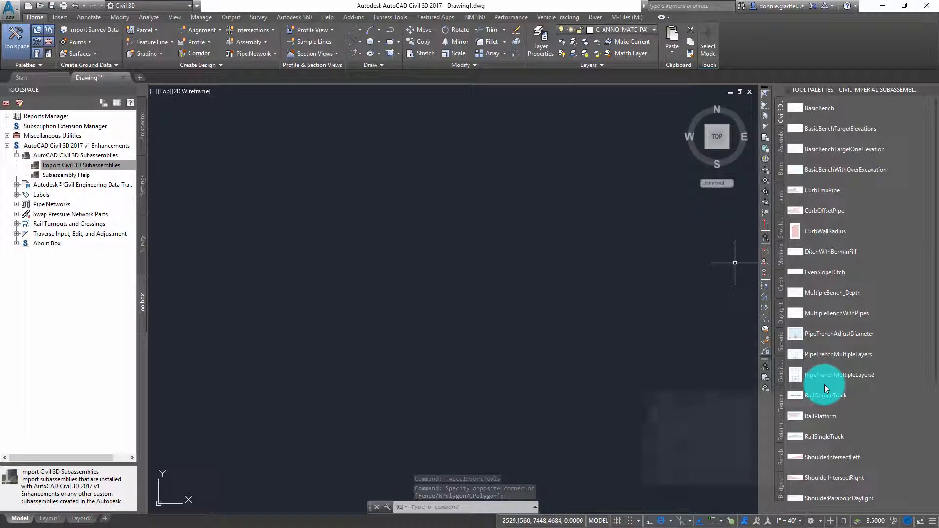
mouse_move(826, 396)
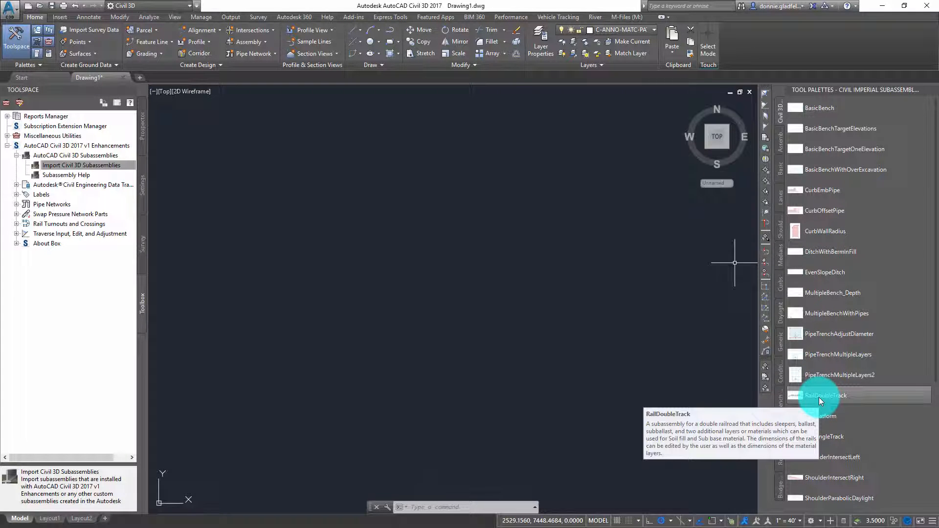
right_click(826, 395)
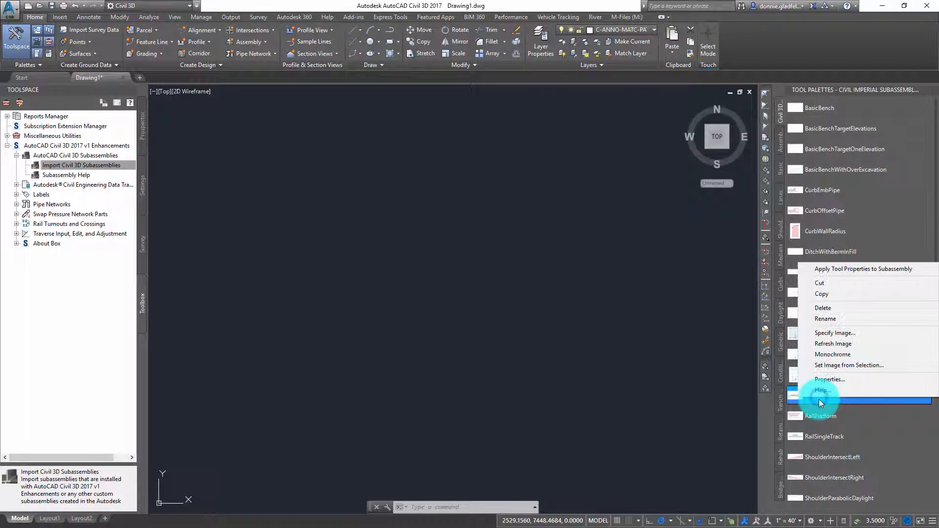
left_click(822, 390)
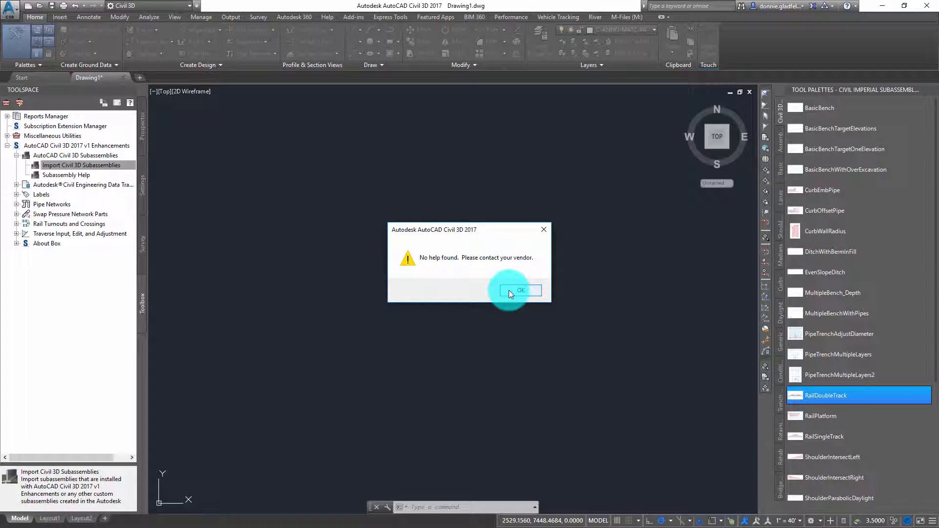
left_click(520, 291)
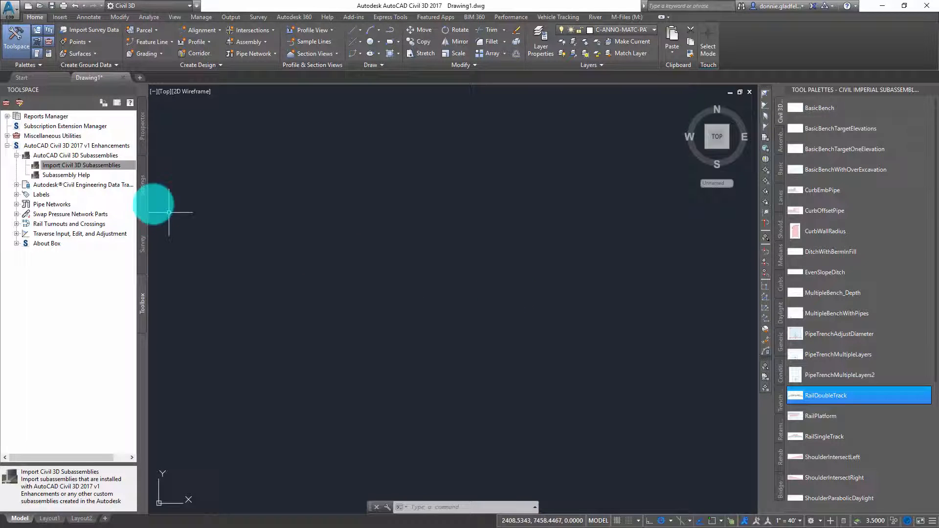
left_click(67, 174)
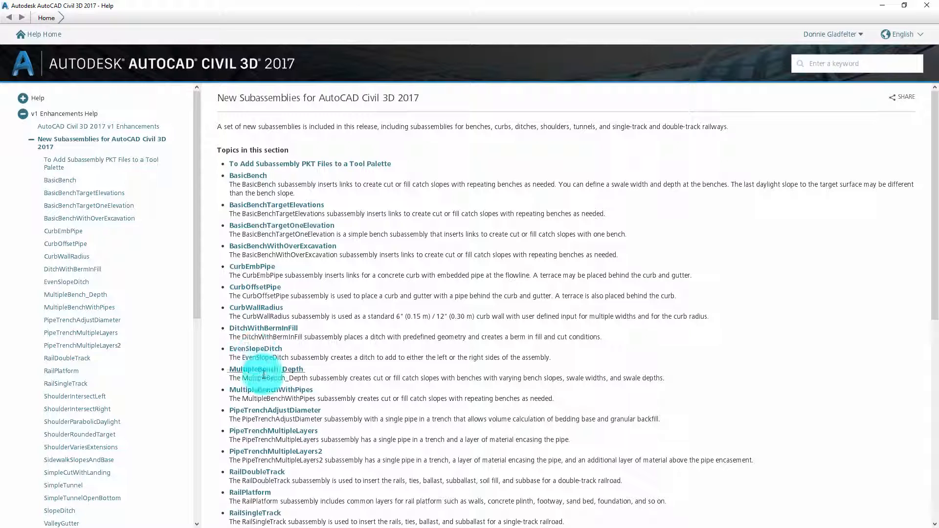
Open the MultipleBench_Depth topic and scroll to its Input Parameters table
left_click(266, 369)
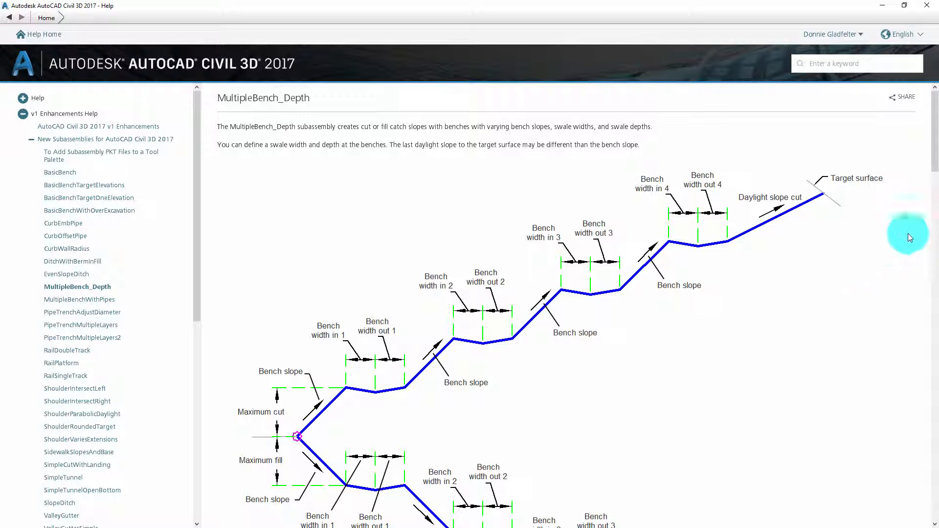
scroll("down", 3)
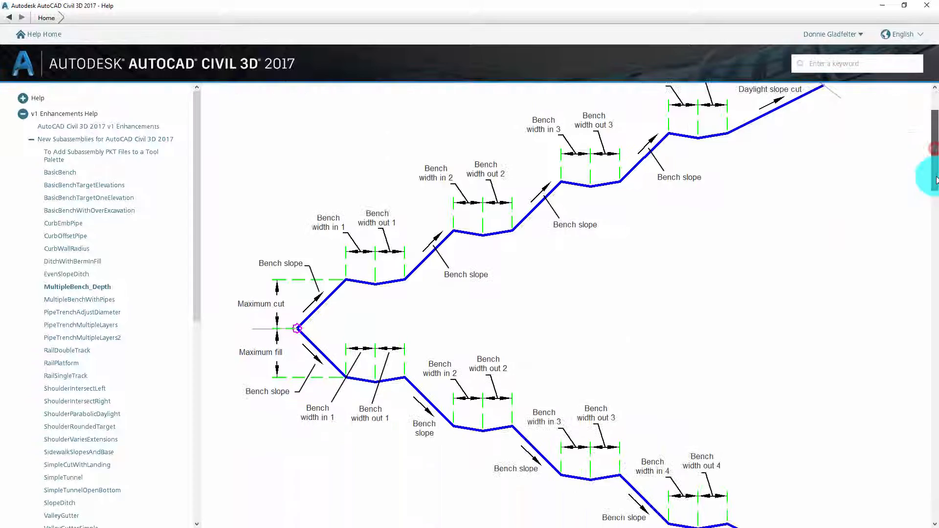
scroll("down", 3)
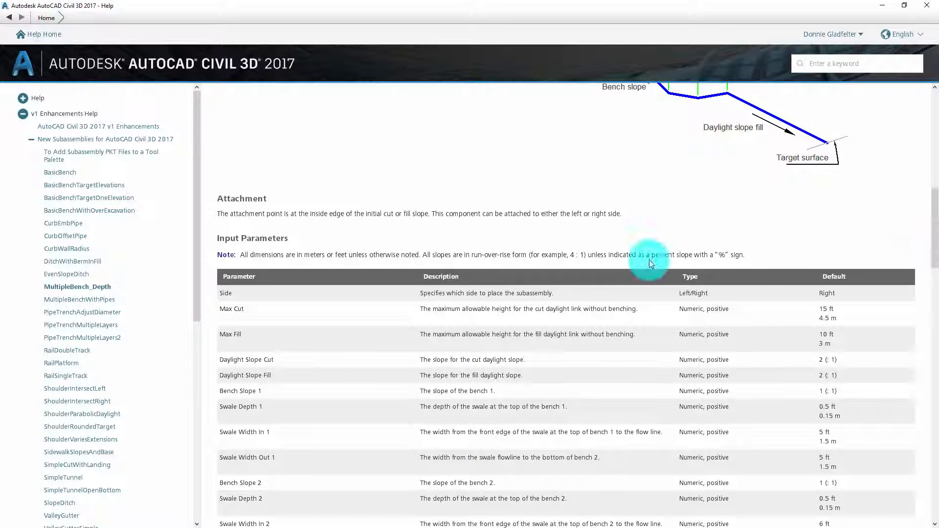
mouse_move(615, 257)
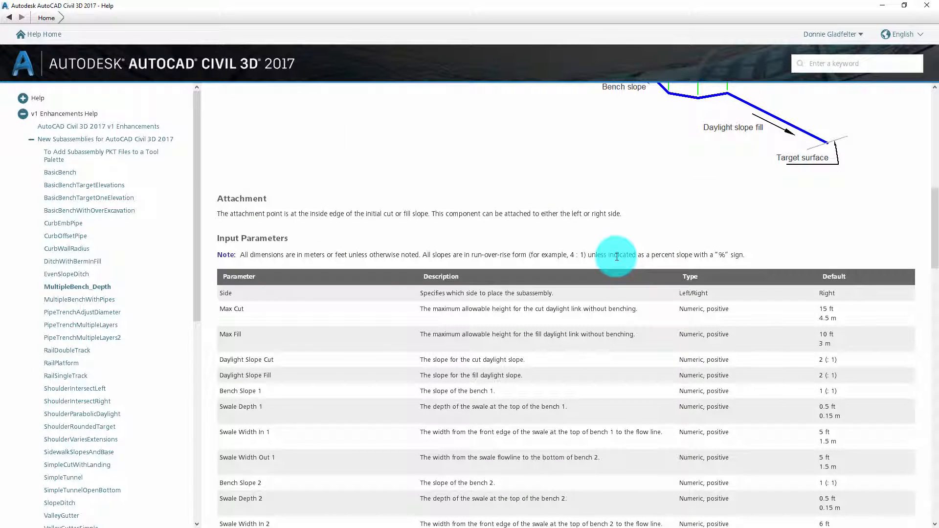